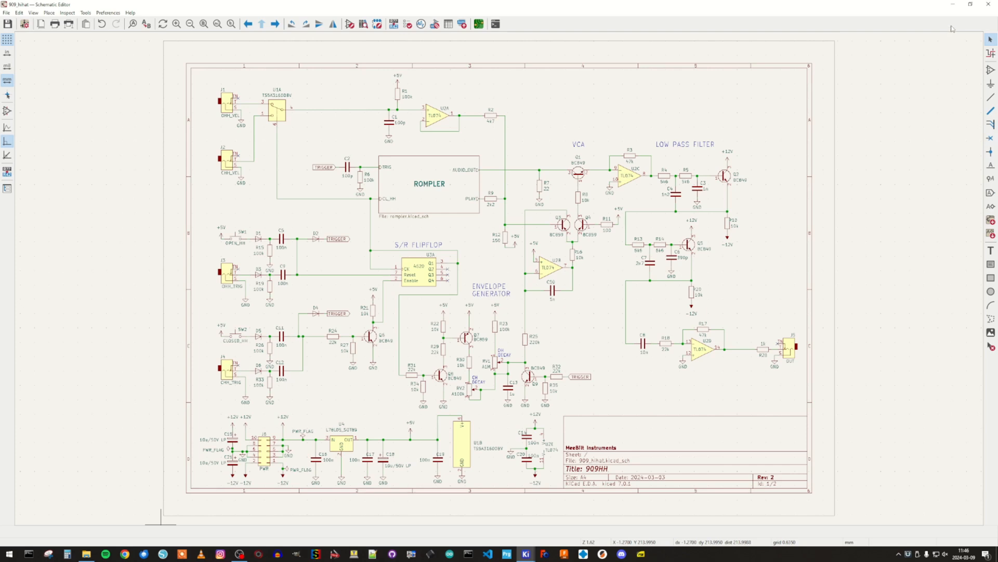
mouse_move(663, 218)
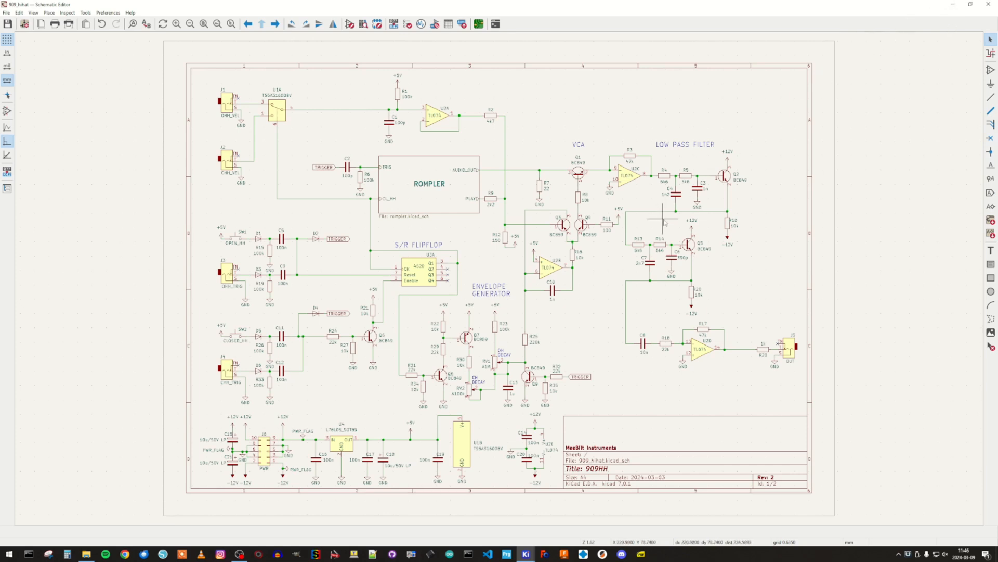
mouse_move(464, 386)
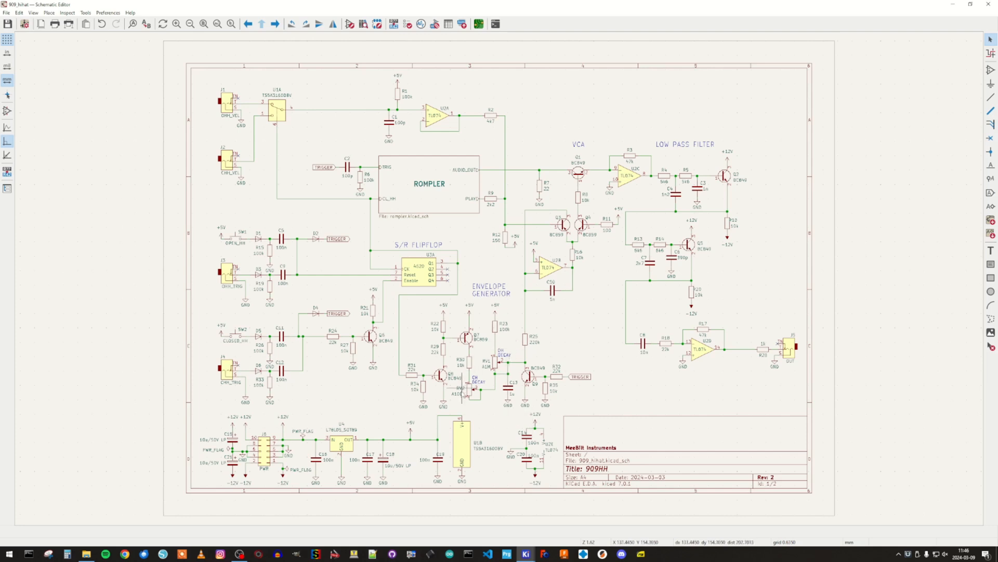
mouse_move(505, 365)
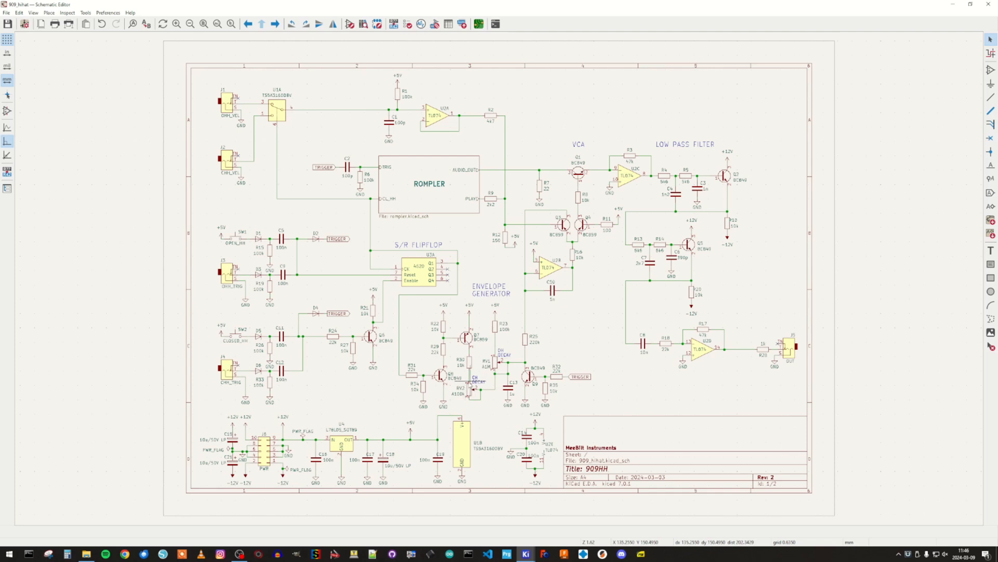
mouse_move(456, 401)
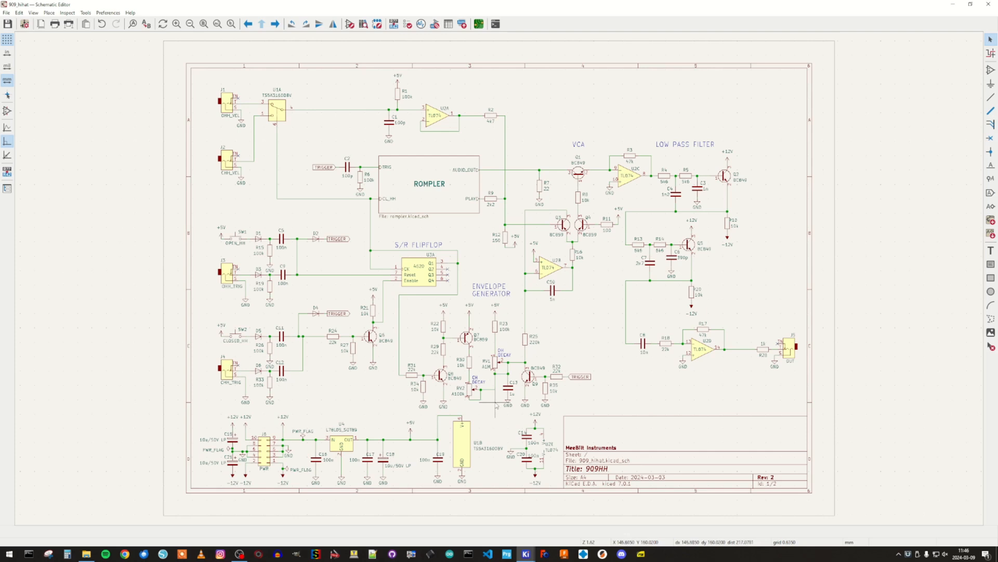
mouse_move(268, 34)
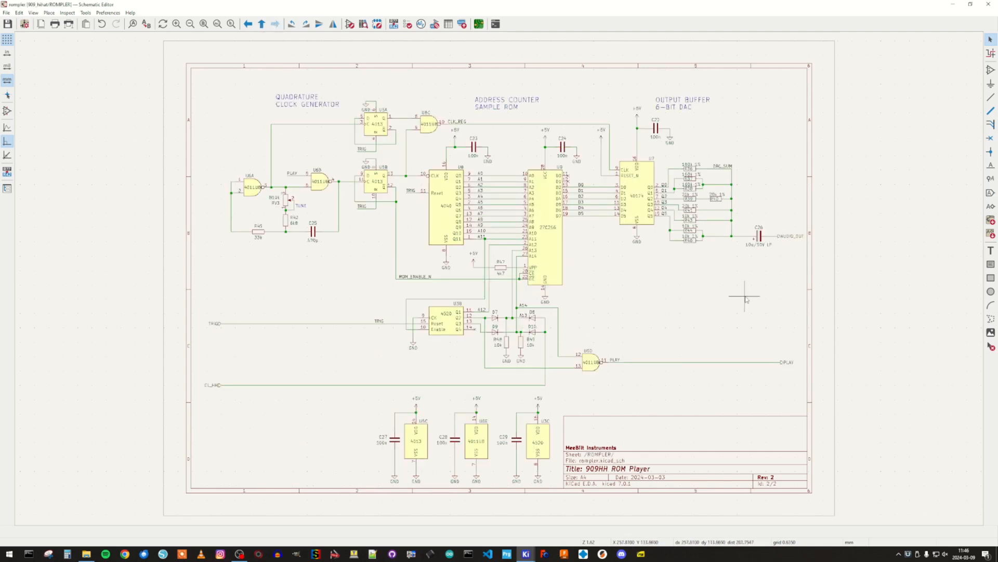
scroll("up", 3)
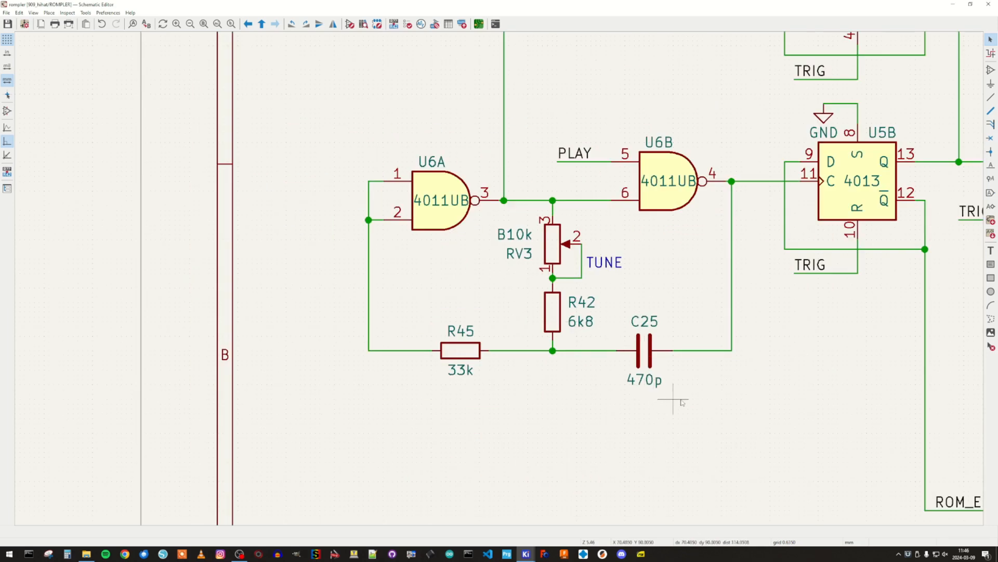
mouse_move(634, 372)
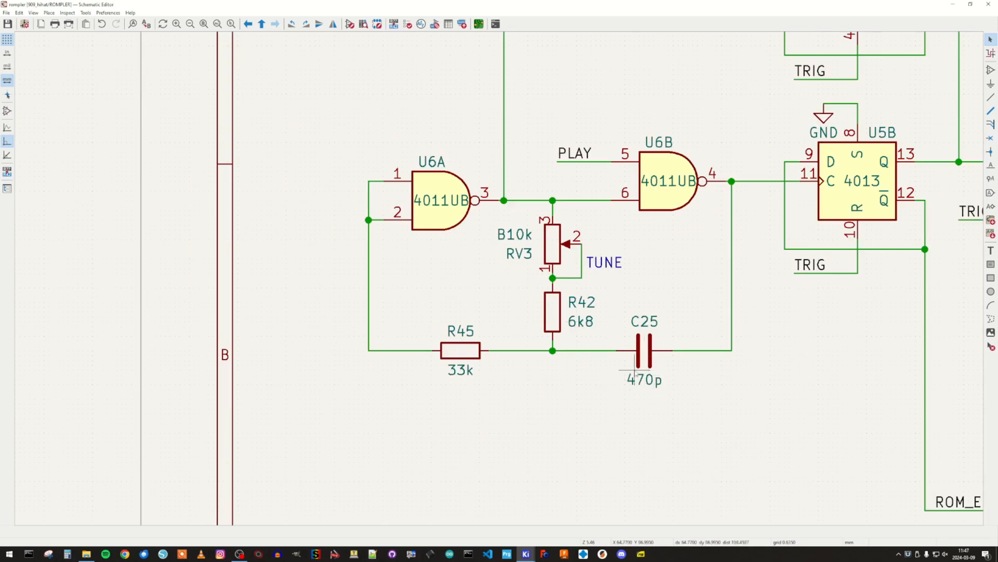
mouse_move(630, 380)
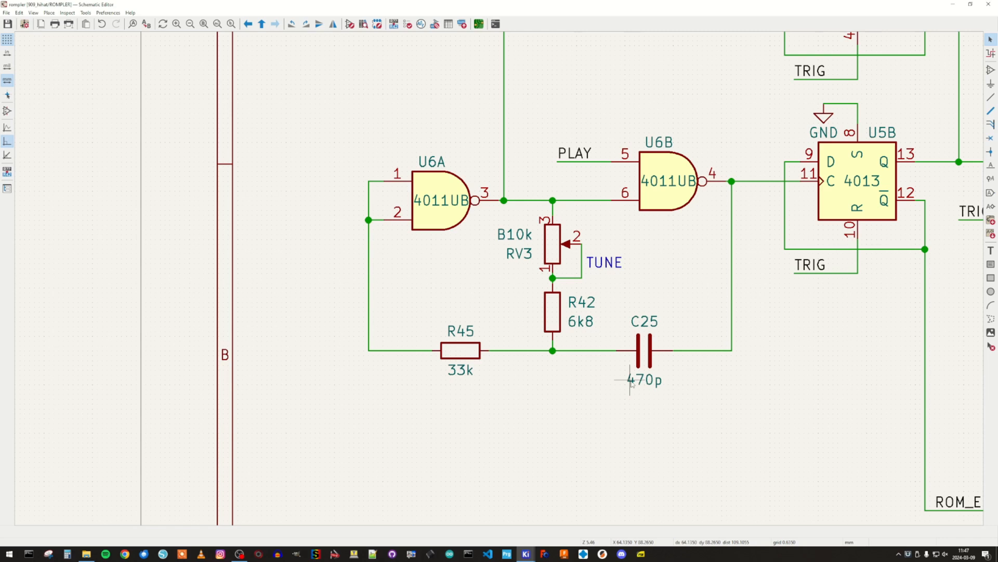
mouse_move(649, 383)
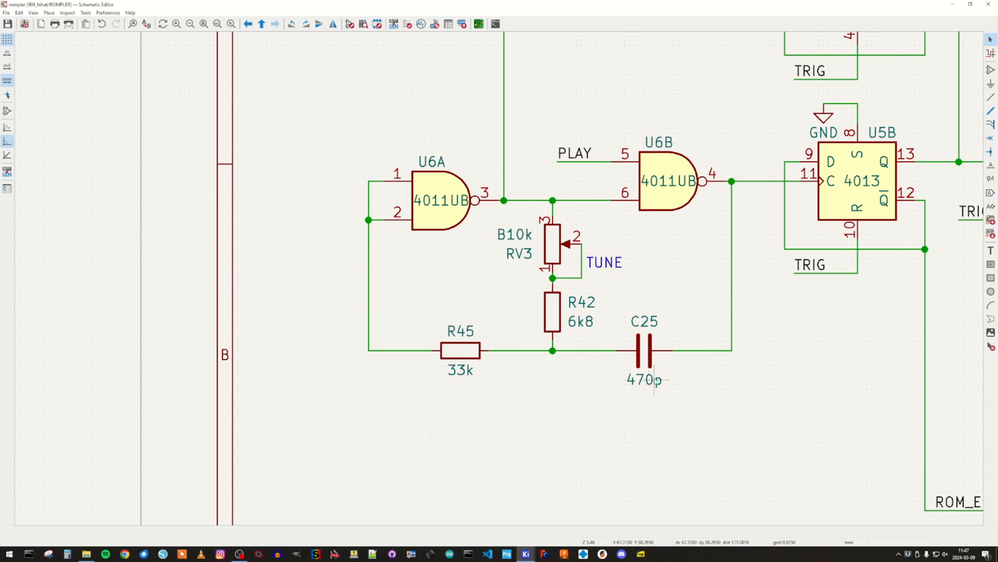
mouse_move(659, 382)
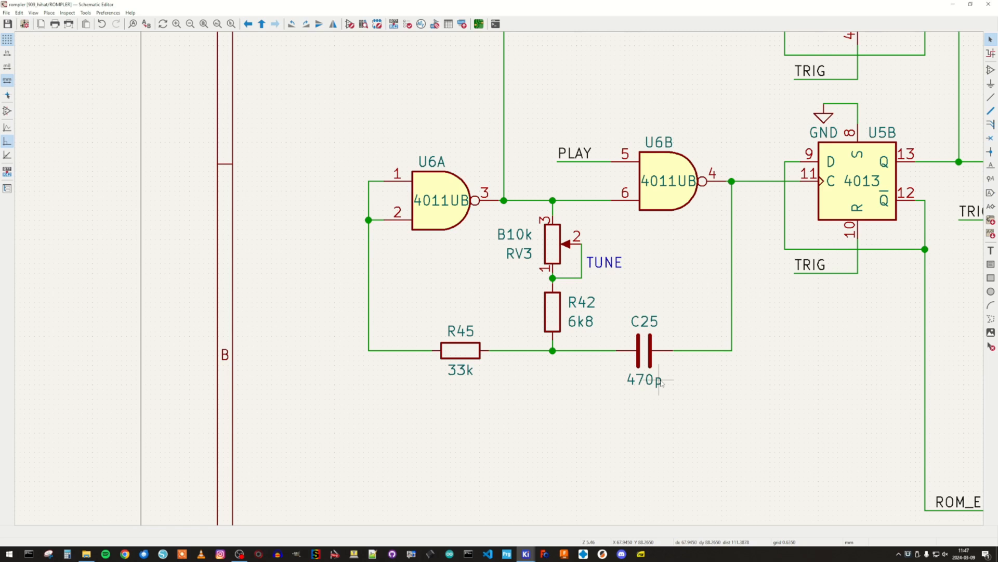
mouse_move(678, 370)
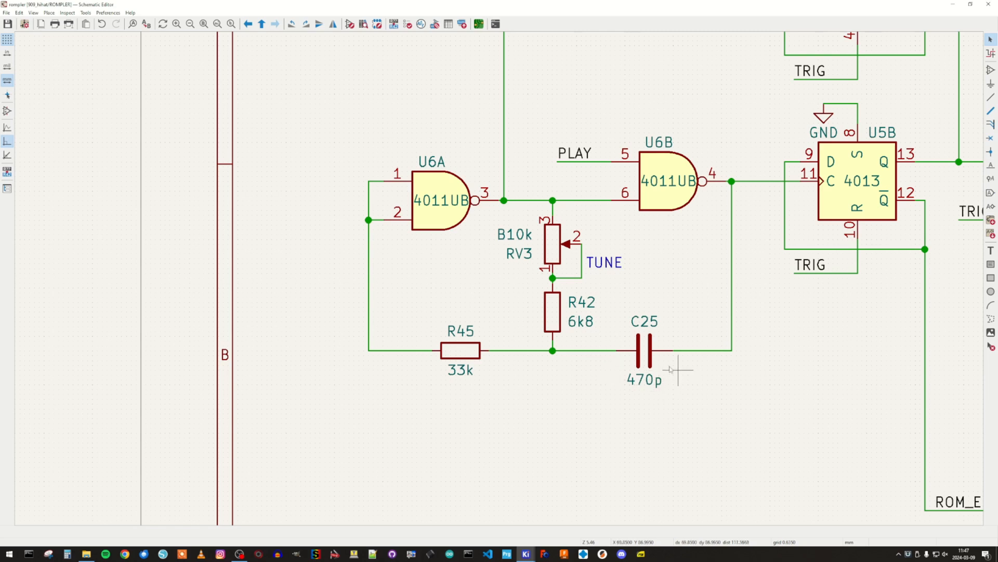
mouse_move(640, 379)
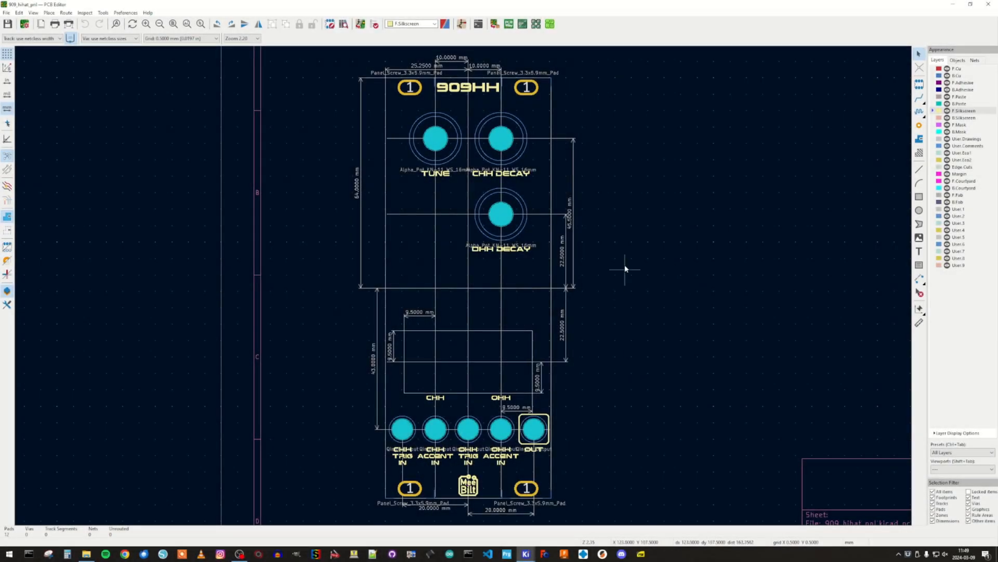
mouse_move(621, 212)
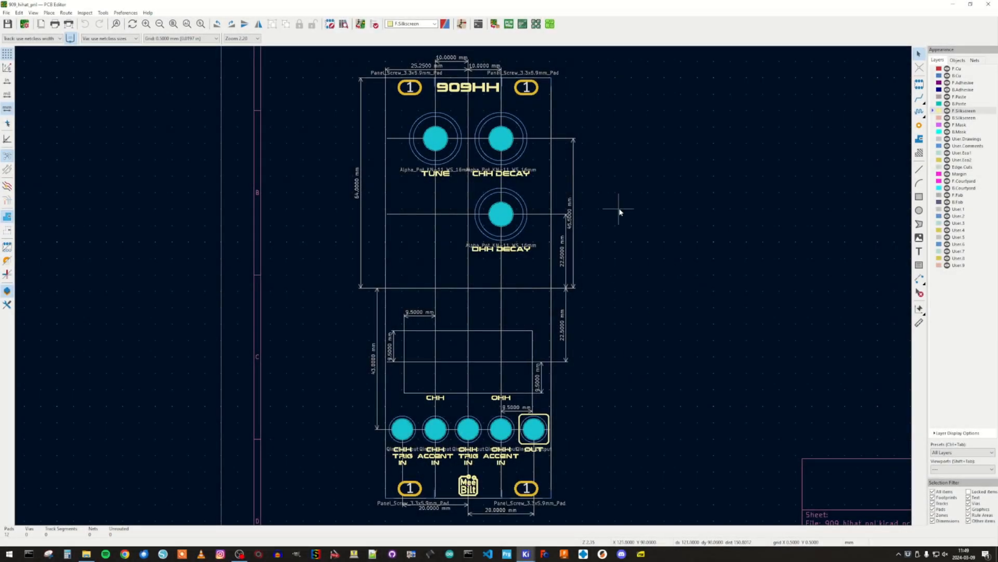
mouse_move(650, 213)
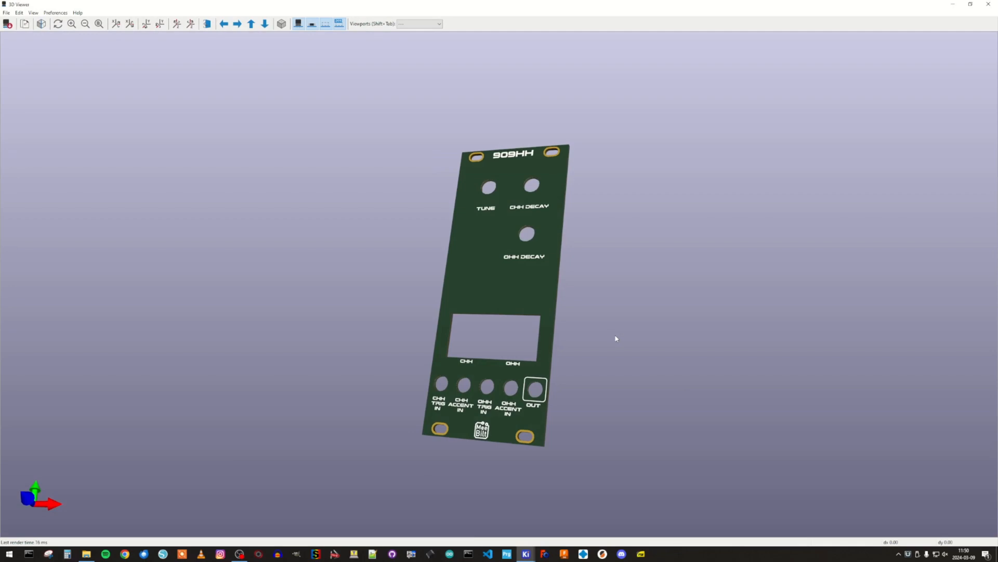
mouse_move(611, 341)
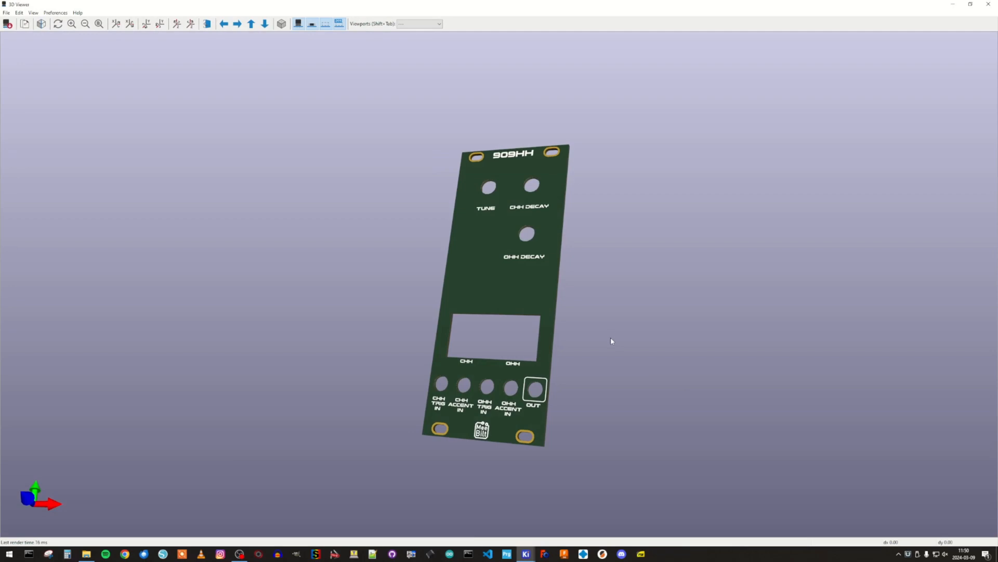